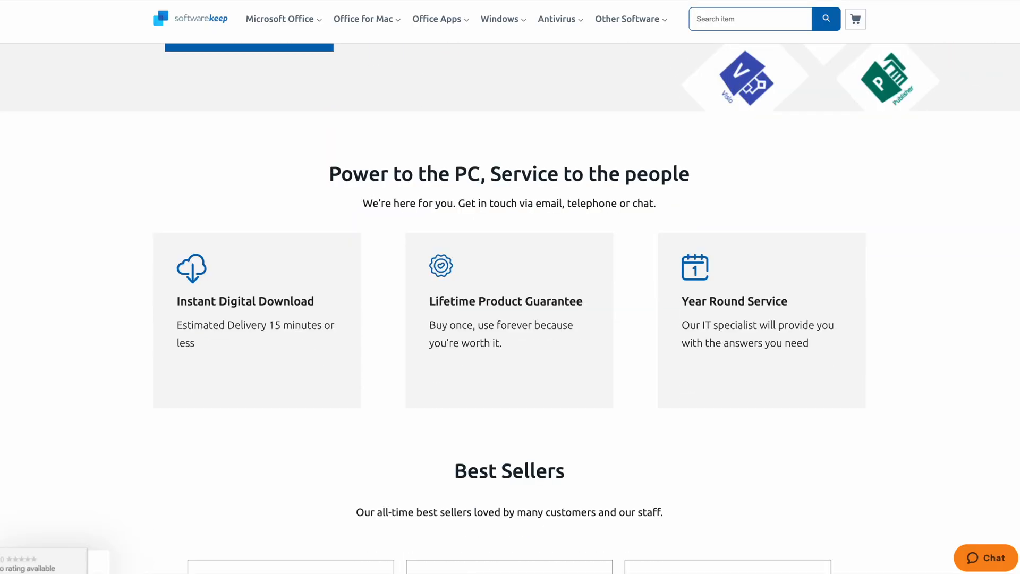
Step: Start the Windows 11 download and installation from the Parallels Installation Assistant
{"action": "scroll", "scroll_direction": "down", "scroll_amount": 3}
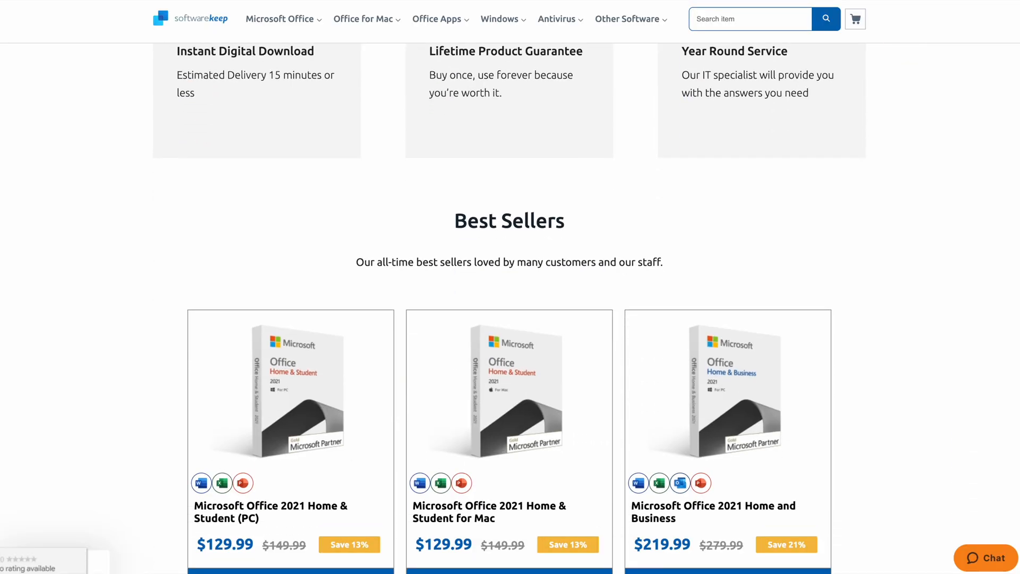
{"action": "scroll", "scroll_direction": "down", "scroll_amount": 3}
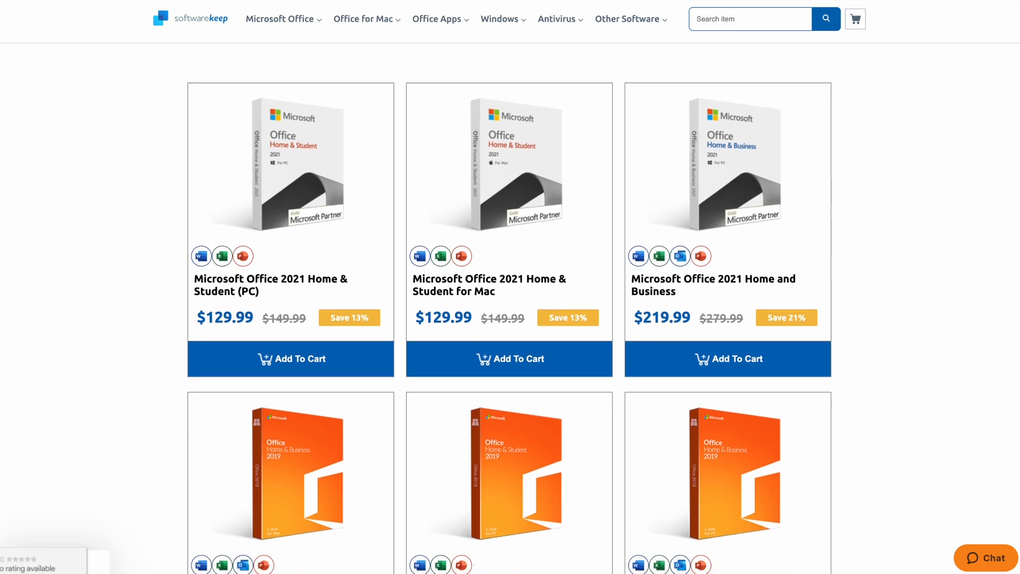
{"action": "scroll", "scroll_direction": "down", "scroll_amount": 3}
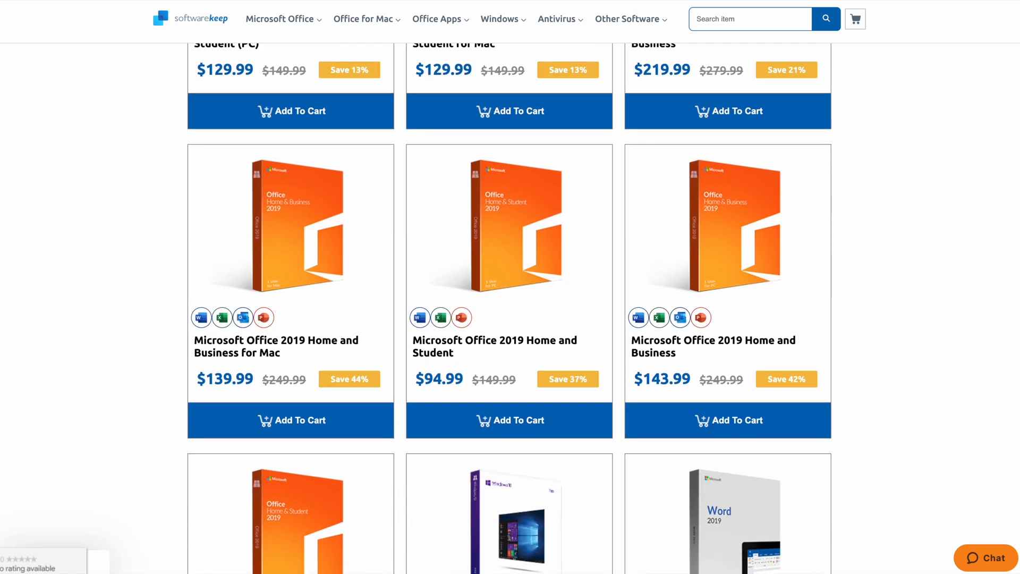
{"action": "scroll", "scroll_direction": "down", "scroll_amount": 3}
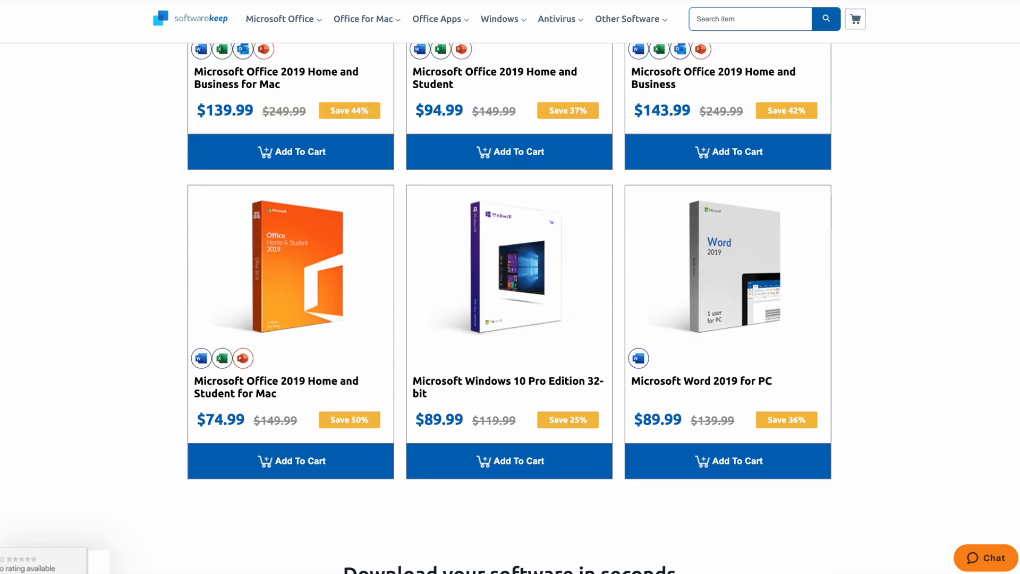
{"action": "scroll", "scroll_direction": "down", "scroll_amount": 3}
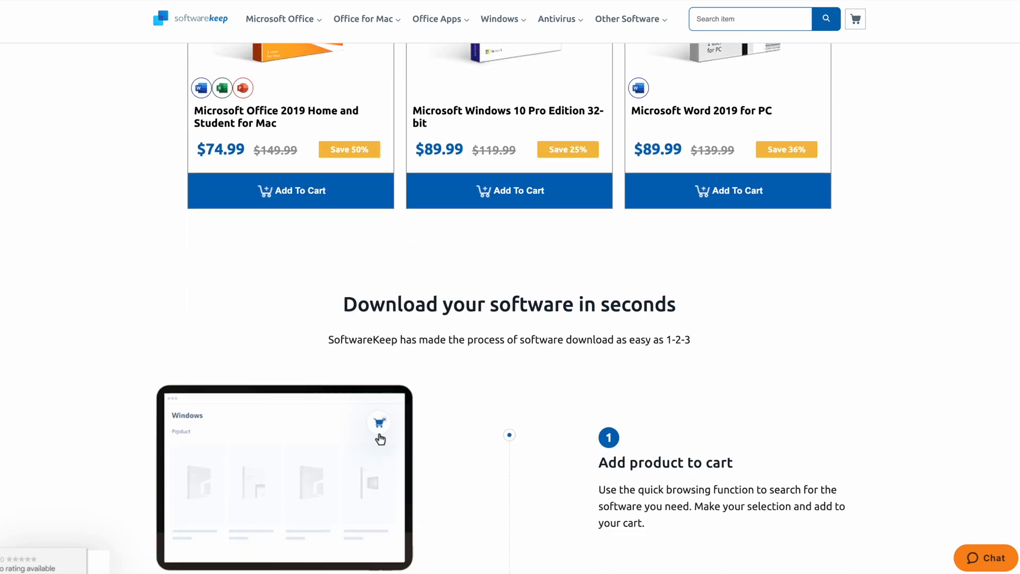
{"action": "scroll", "scroll_direction": "down", "scroll_amount": 3}
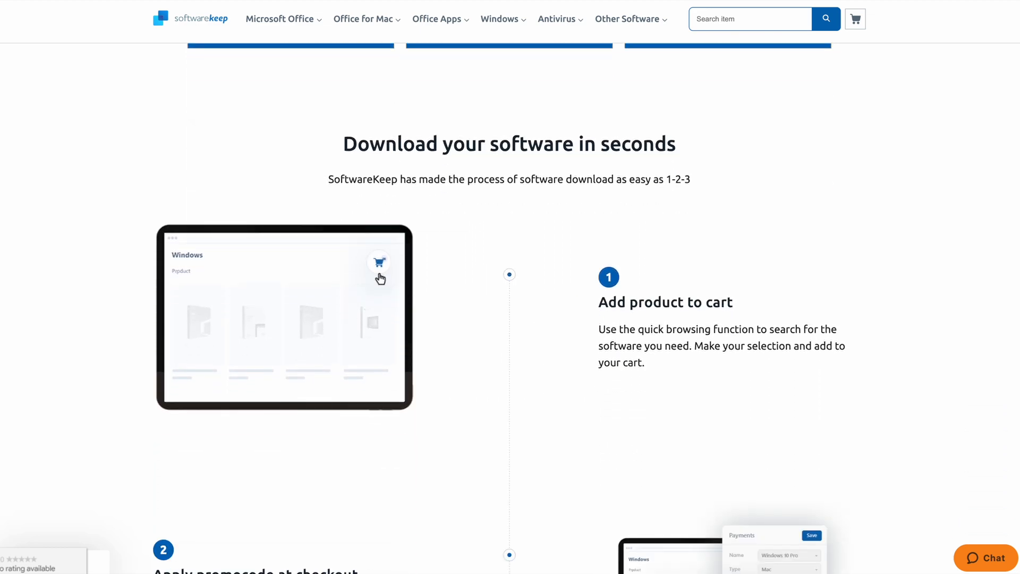
{"action": "scroll", "scroll_direction": "down", "scroll_amount": 3}
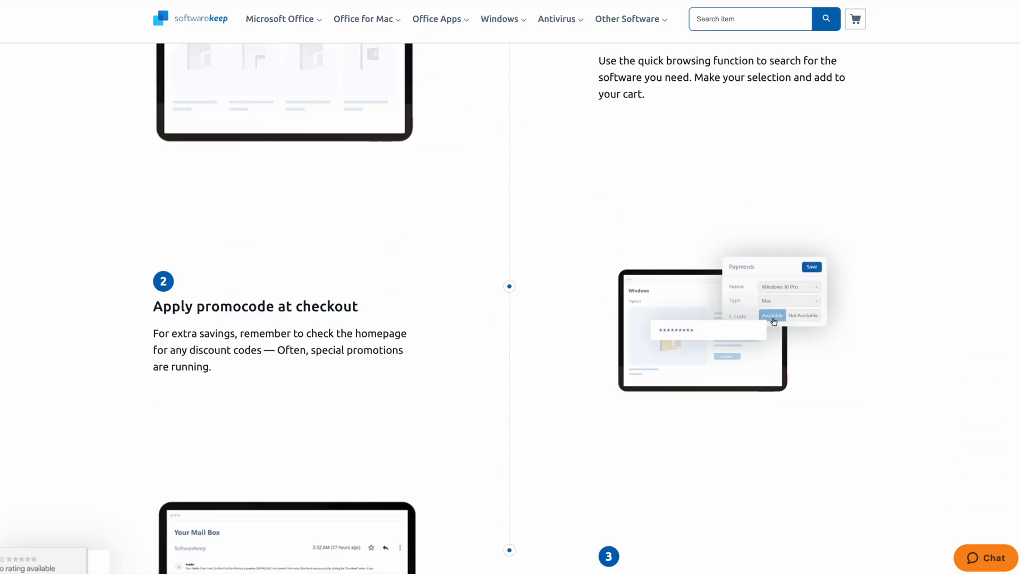
{"action": "scroll", "scroll_direction": "down", "scroll_amount": 3}
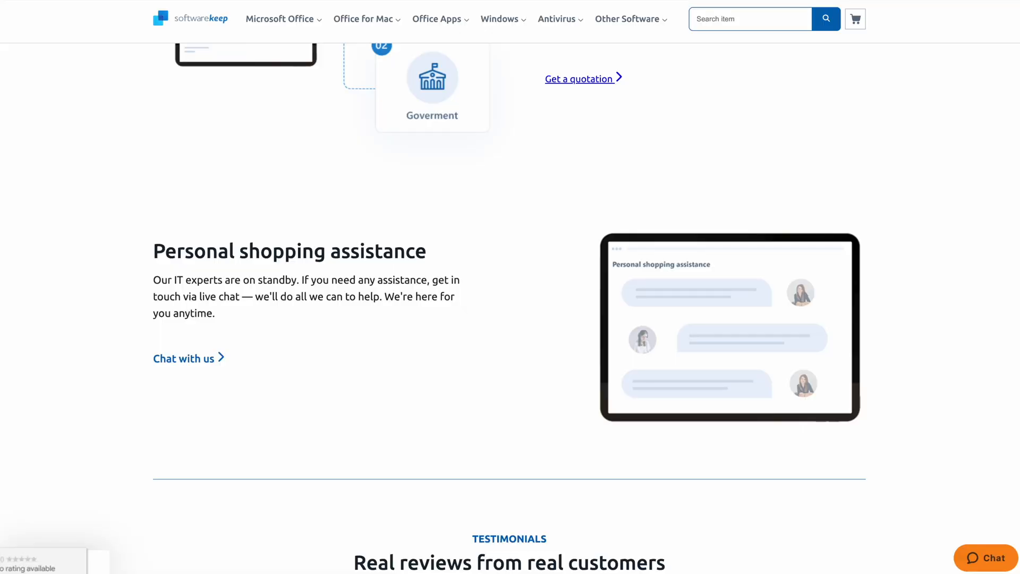
{"action": "scroll", "scroll_direction": "down", "scroll_amount": 3}
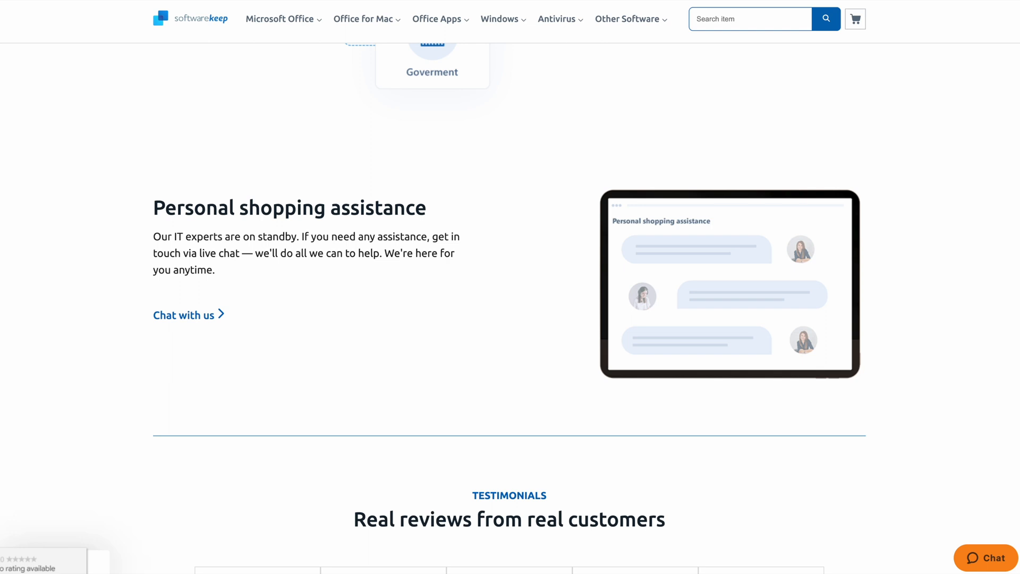
{"action": "scroll", "scroll_direction": "down", "scroll_amount": 3}
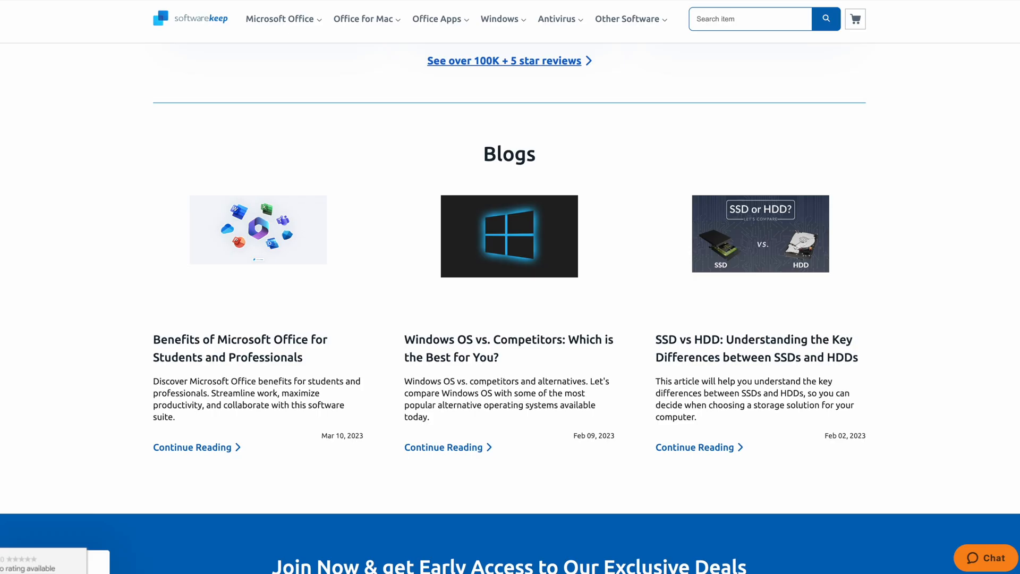
{"action": "scroll", "scroll_direction": "up", "scroll_amount": 3}
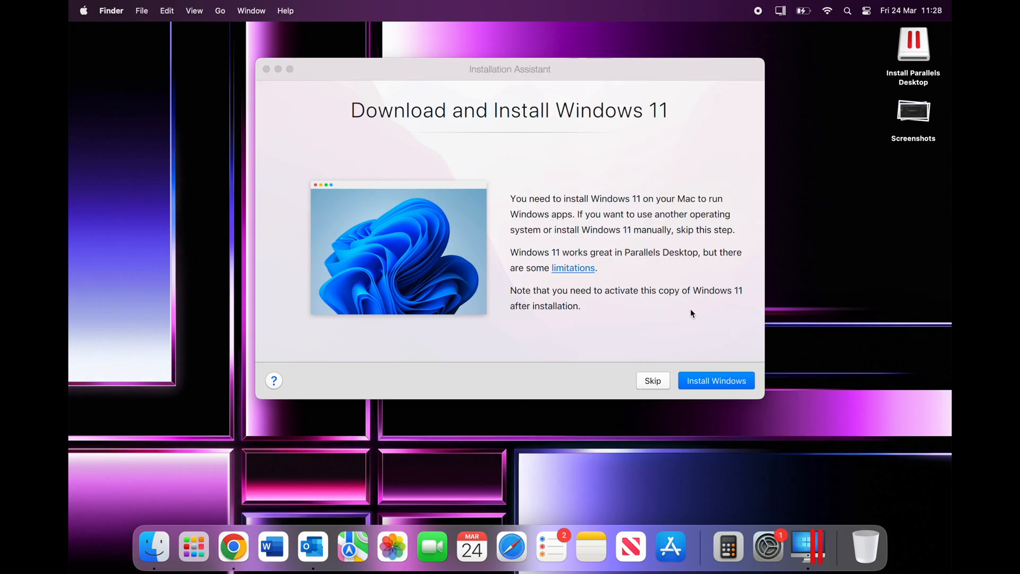
{"action": "mouse_move", "coordinate": [653, 313]}
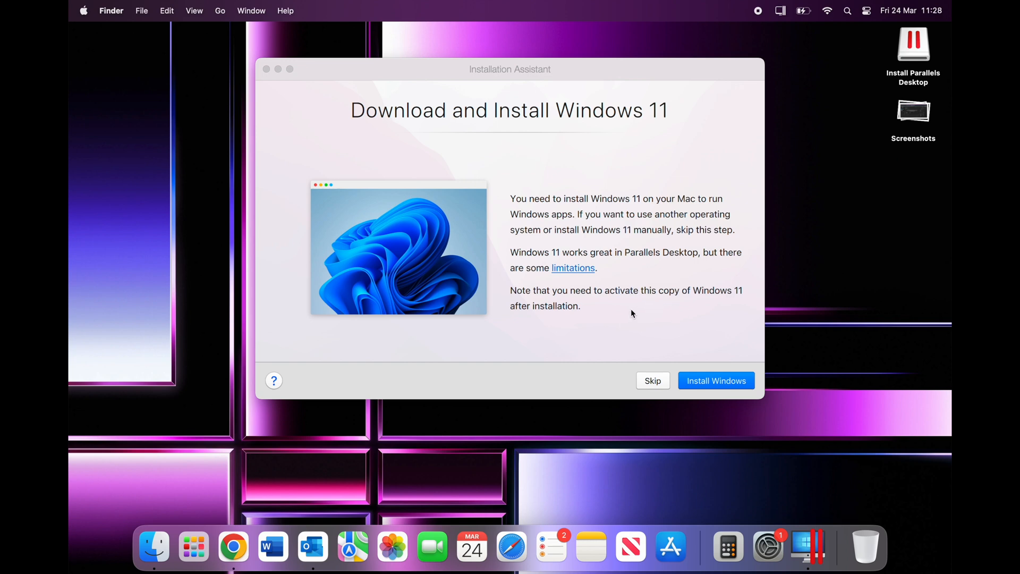
{"action": "mouse_move", "coordinate": [701, 378]}
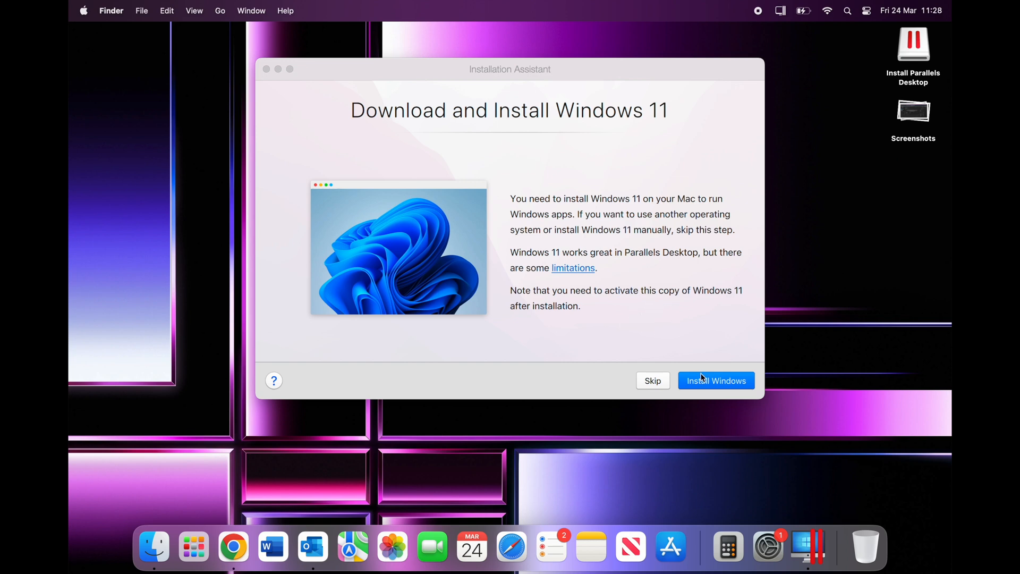
{"action": "left_click", "coordinate": [715, 380]}
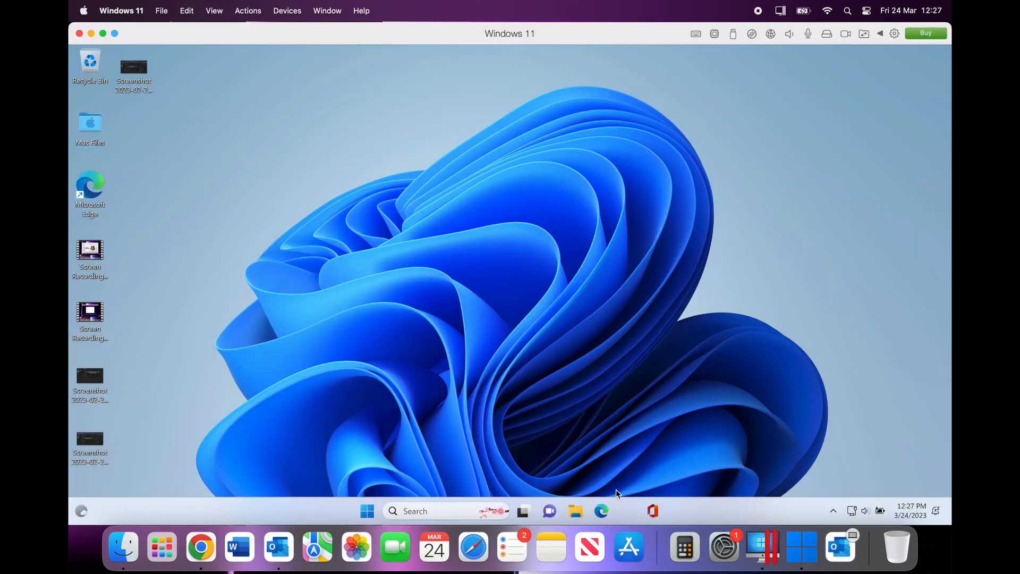
Step: Find the Activation settings page by searching 'activ' from the Windows search
{"action": "left_click", "coordinate": [366, 511]}
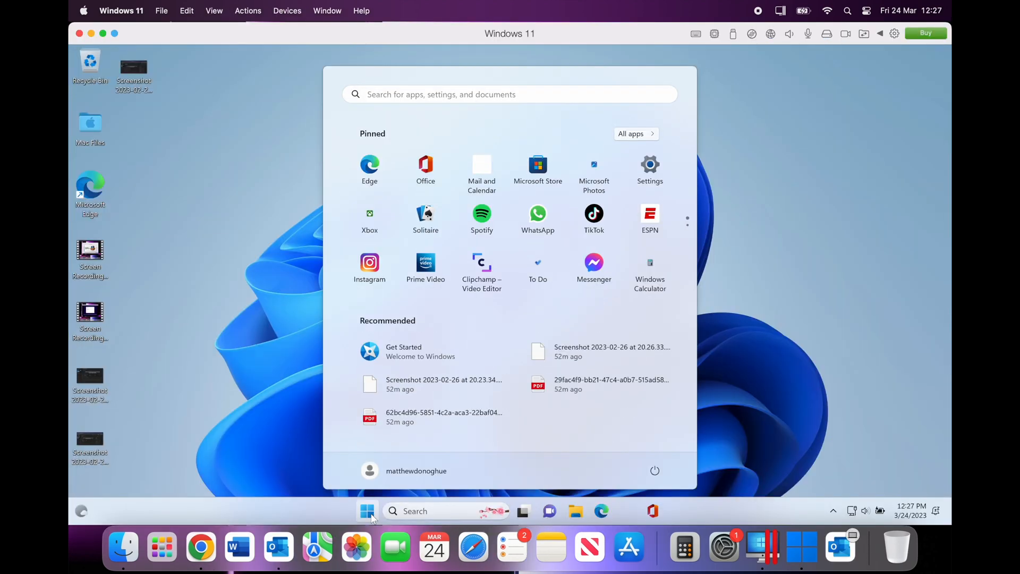
{"action": "type", "text": "activ"}
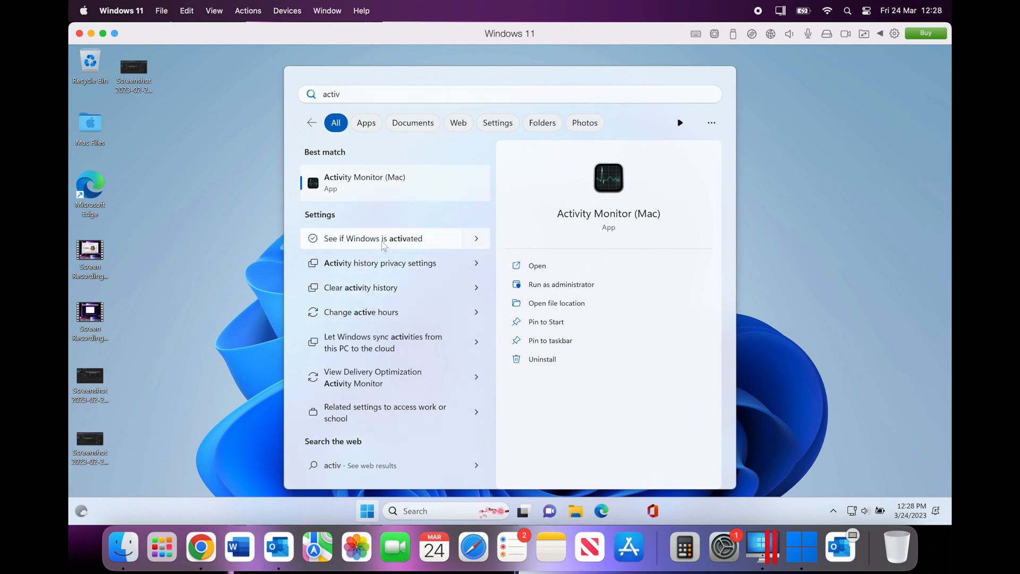
{"action": "left_click", "coordinate": [372, 237]}
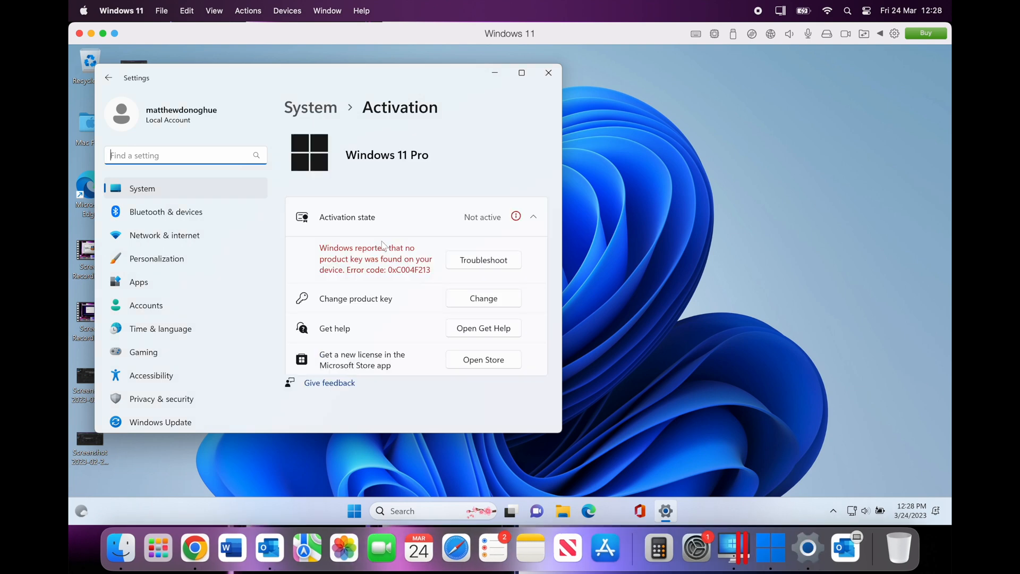
{"action": "mouse_move", "coordinate": [387, 248]}
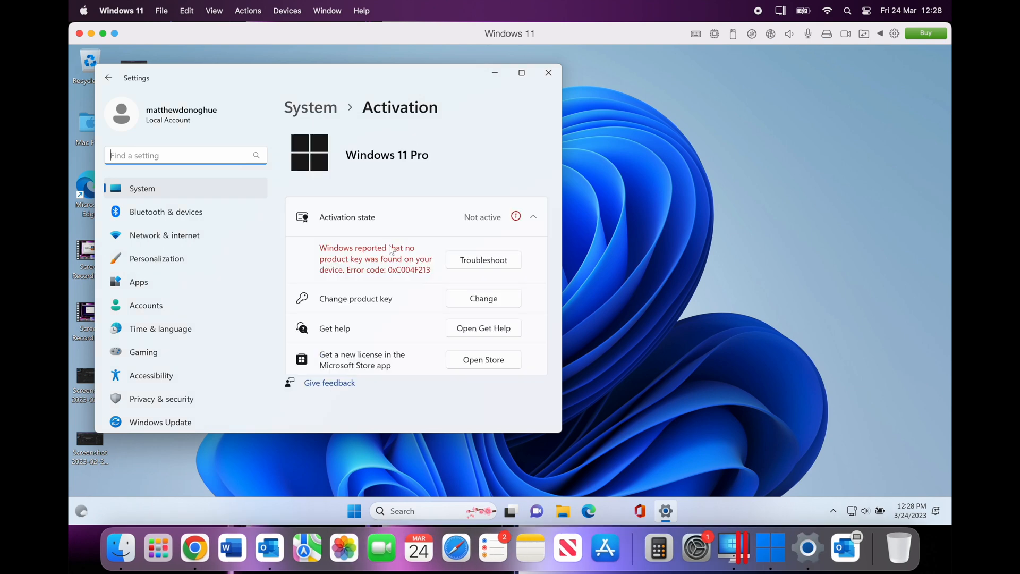
{"action": "mouse_move", "coordinate": [402, 290]}
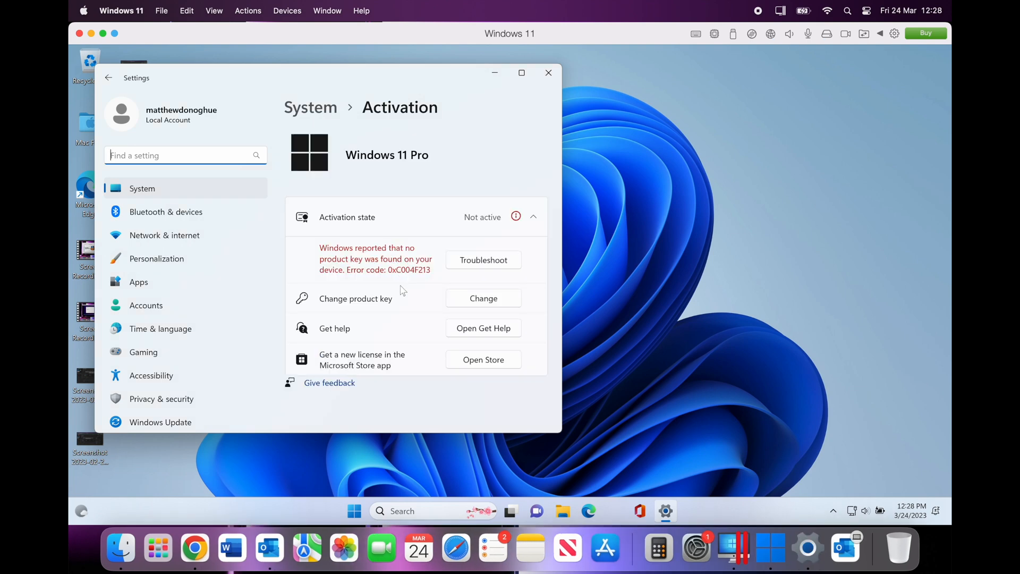
{"action": "mouse_move", "coordinate": [450, 309]}
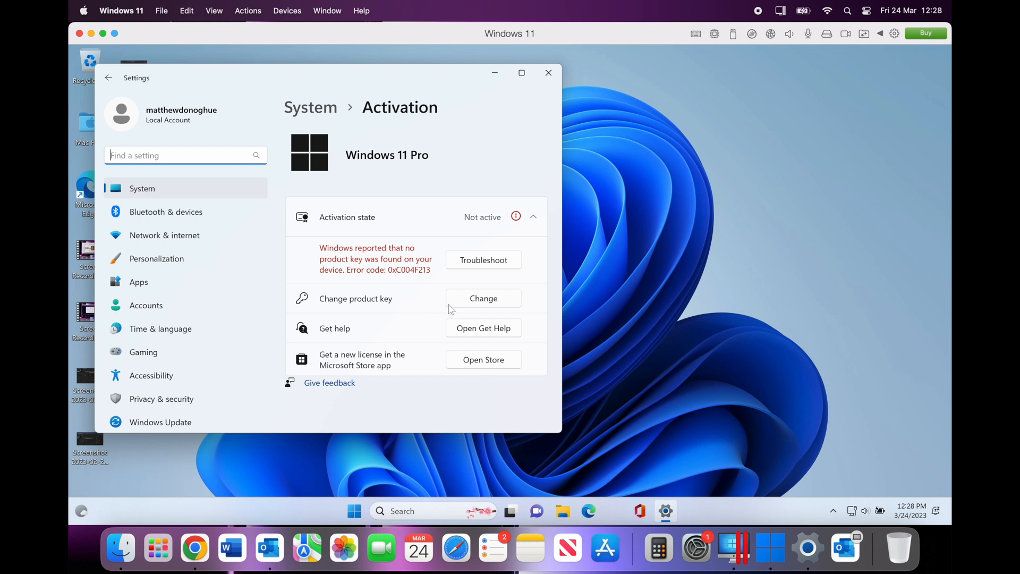
{"action": "left_click", "coordinate": [482, 298]}
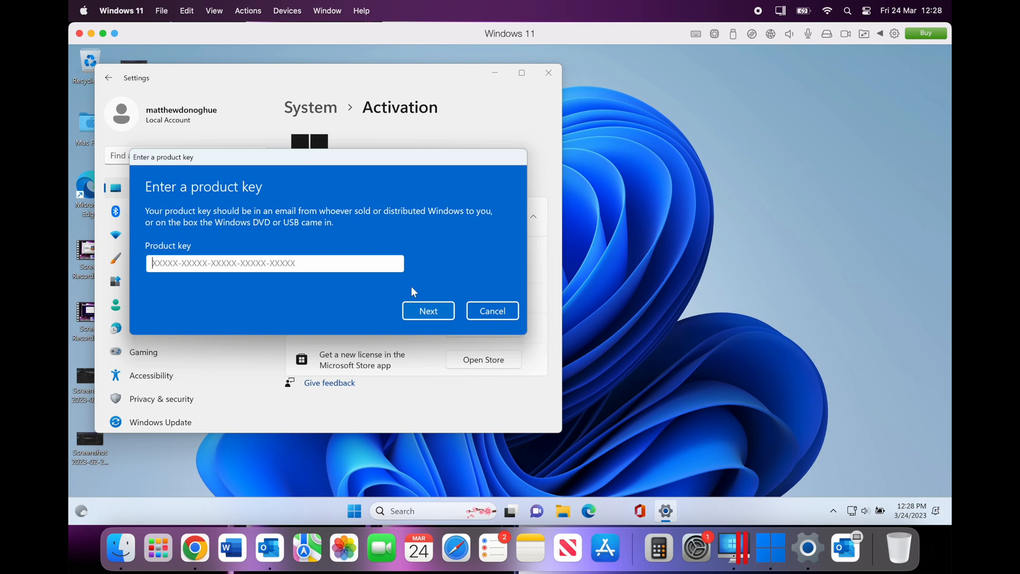
{"action": "type", "text": "NXY"}
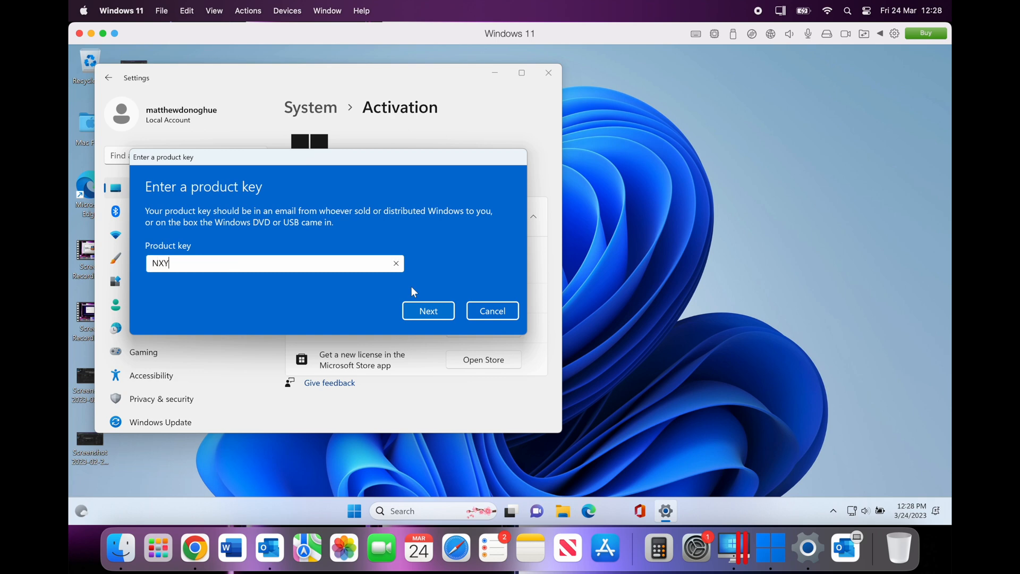
{"action": "left_click", "coordinate": [429, 310]}
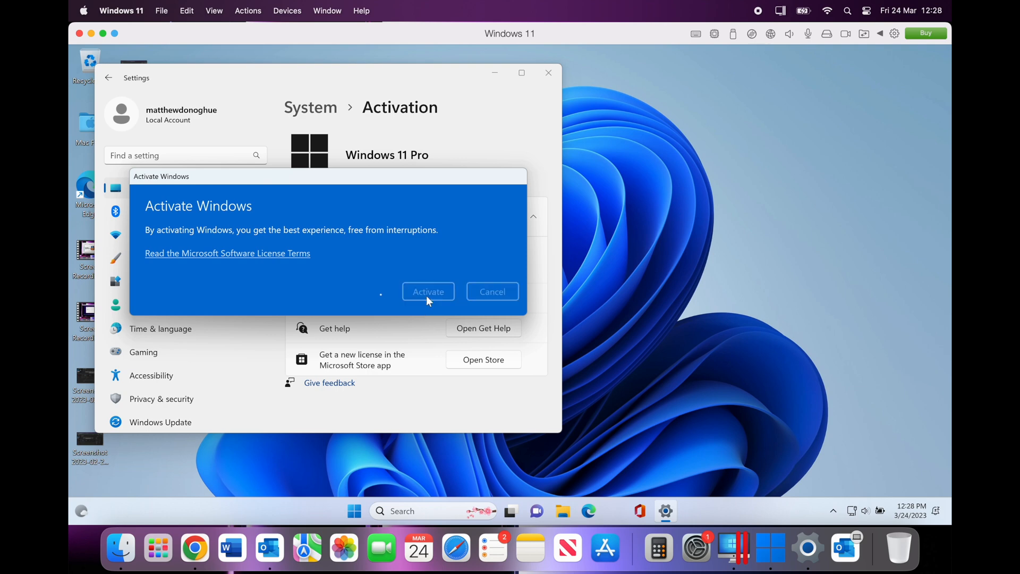
{"action": "left_click", "coordinate": [428, 291]}
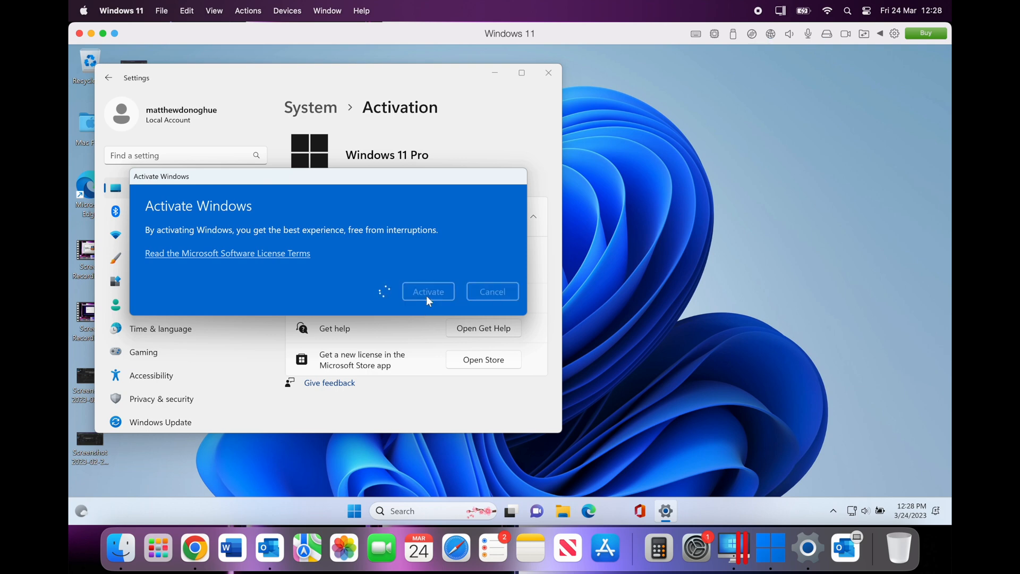
{"action": "left_click", "coordinate": [427, 291]}
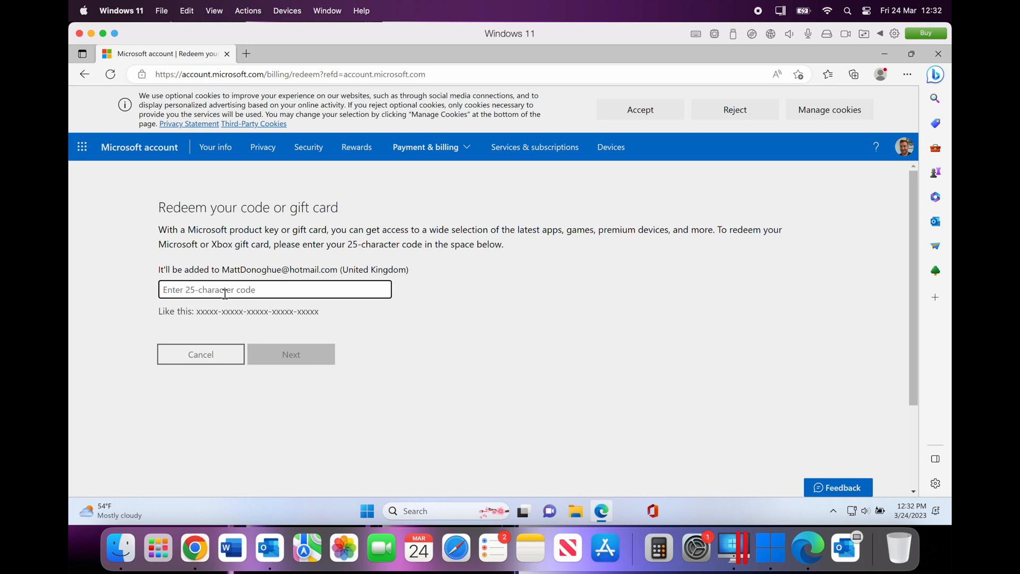
Step: Submit the 25-character code and confirm redeeming Office Professional Plus 2021
{"action": "type", "text": "D"}
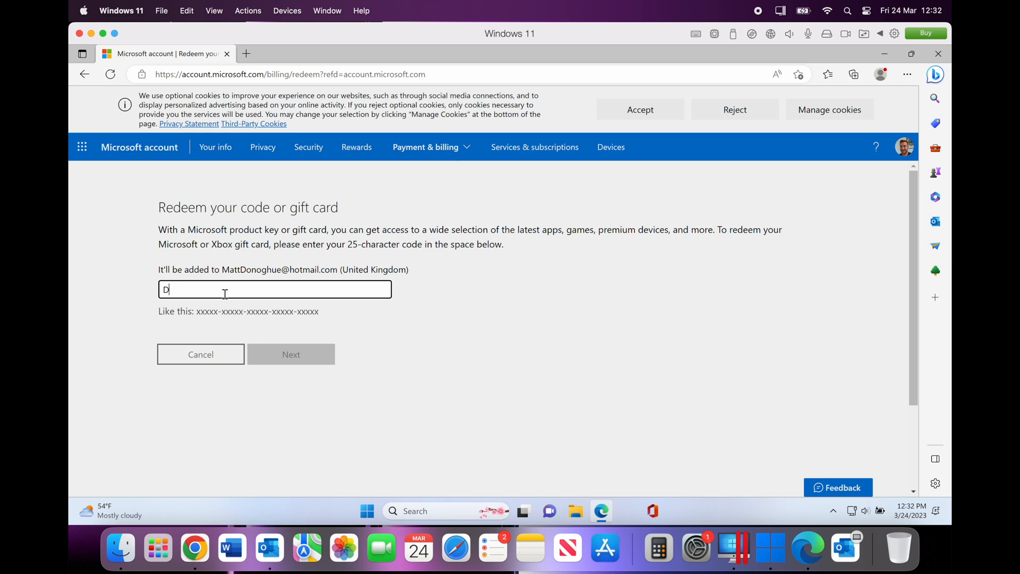
{"action": "type", "text": "N"}
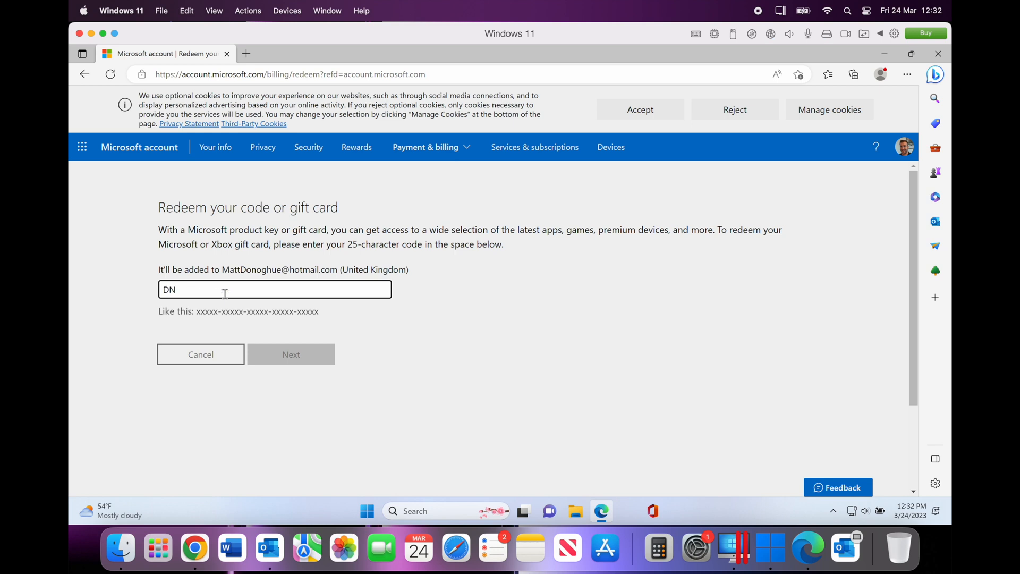
{"action": "left_click", "coordinate": [291, 353]}
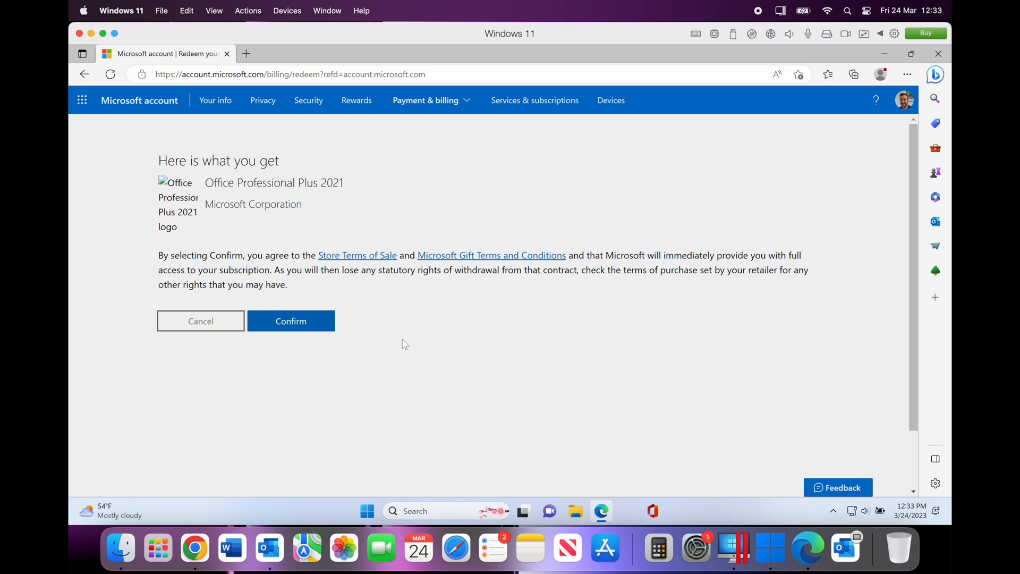
{"action": "left_click", "coordinate": [291, 321]}
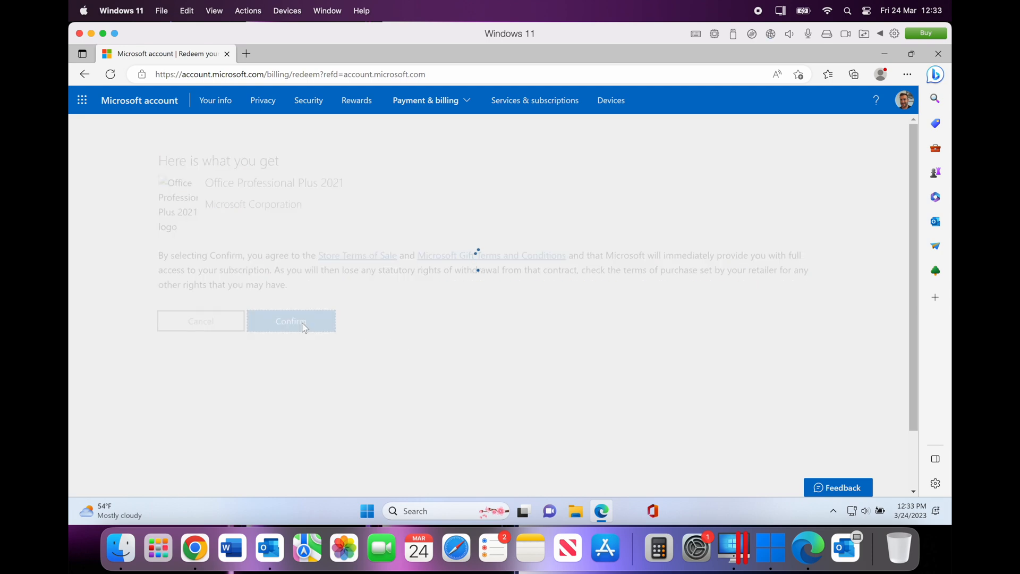
{"action": "left_click", "coordinate": [290, 320]}
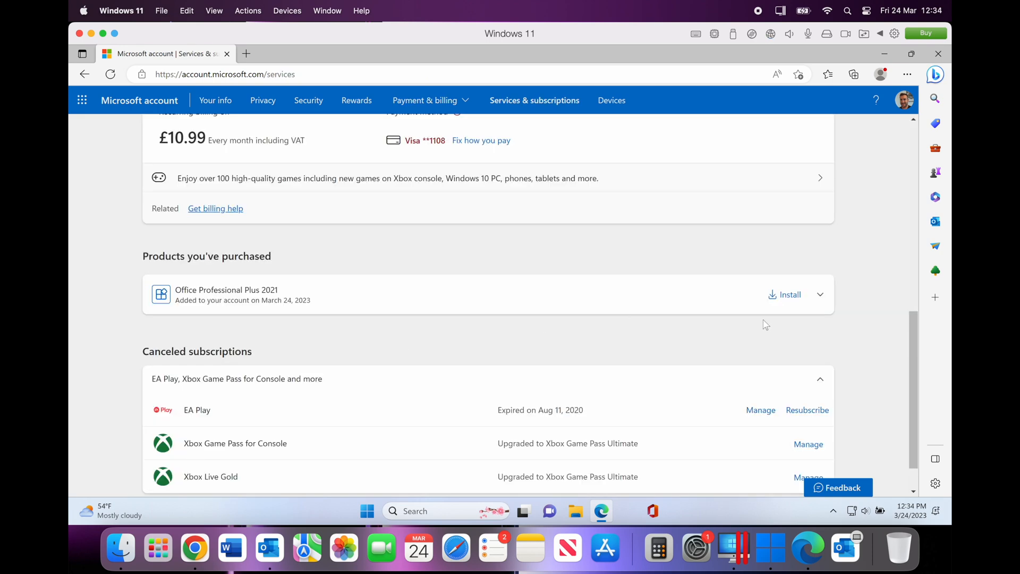
Step: Download the default English Office installer and run OfficeSetup.exe from recent downloads
{"action": "left_click", "coordinate": [788, 294]}
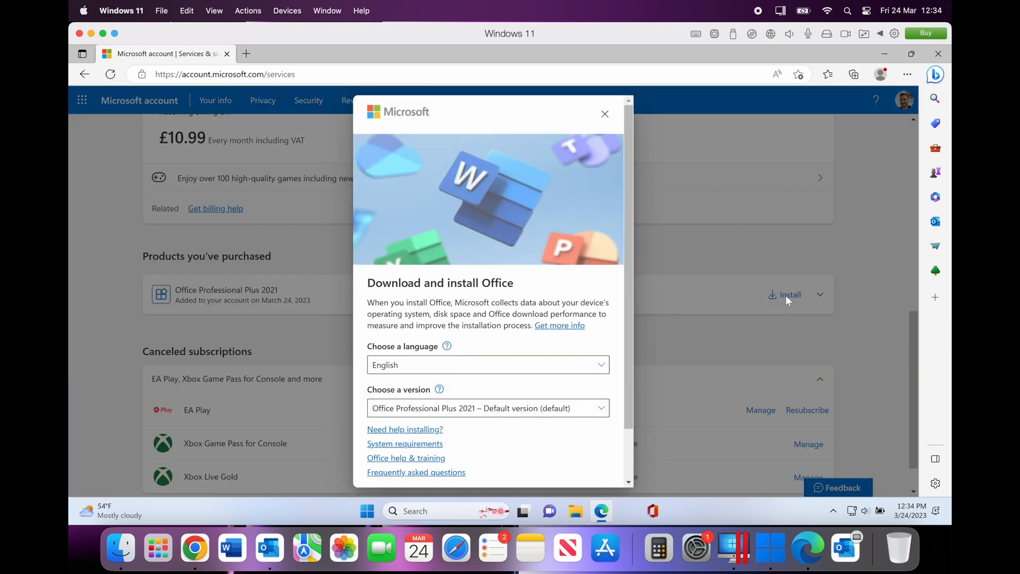
{"action": "scroll", "scroll_direction": "down", "scroll_amount": 3}
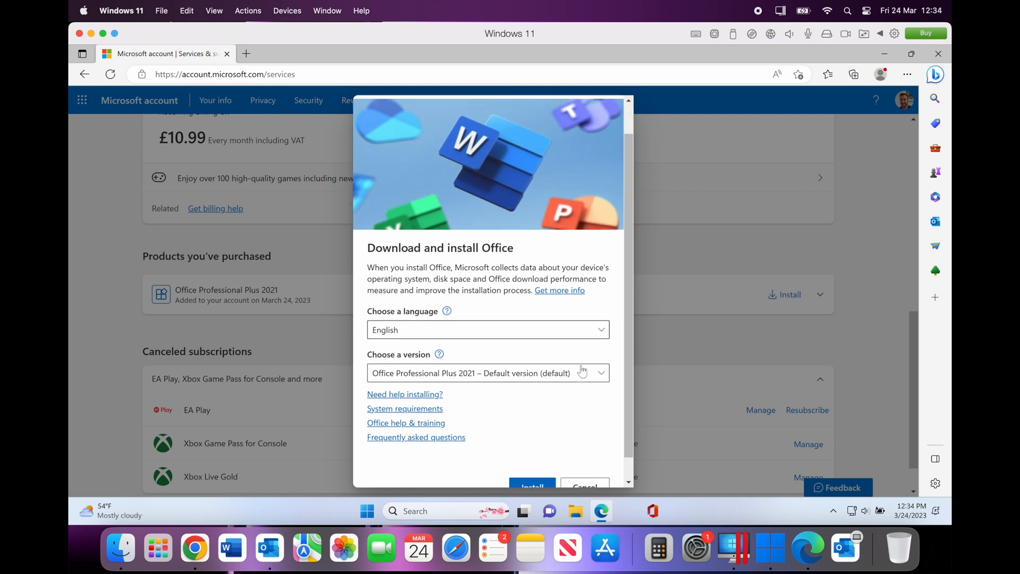
{"action": "scroll", "scroll_direction": "down", "scroll_amount": 3}
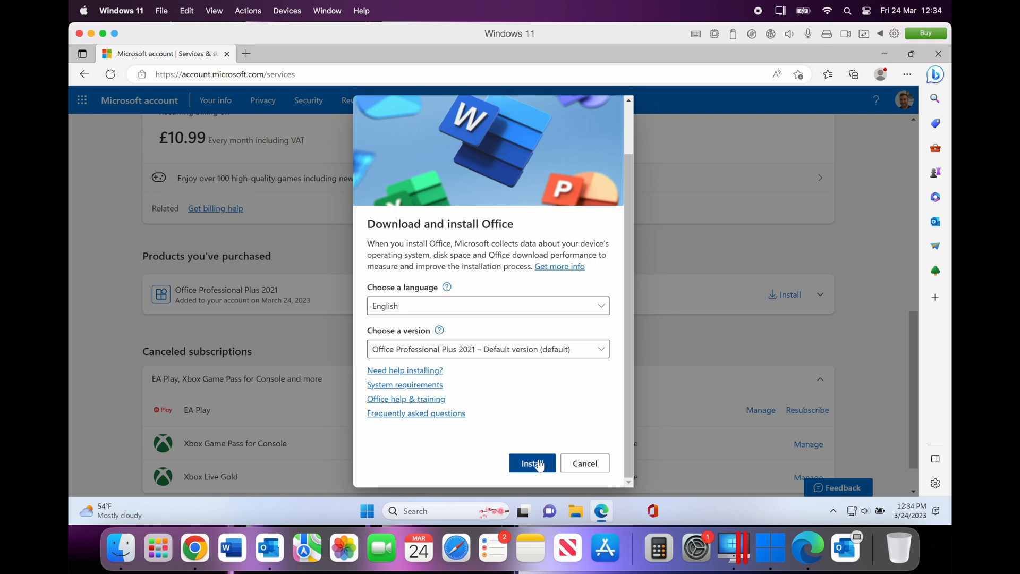
{"action": "left_click", "coordinate": [531, 462]}
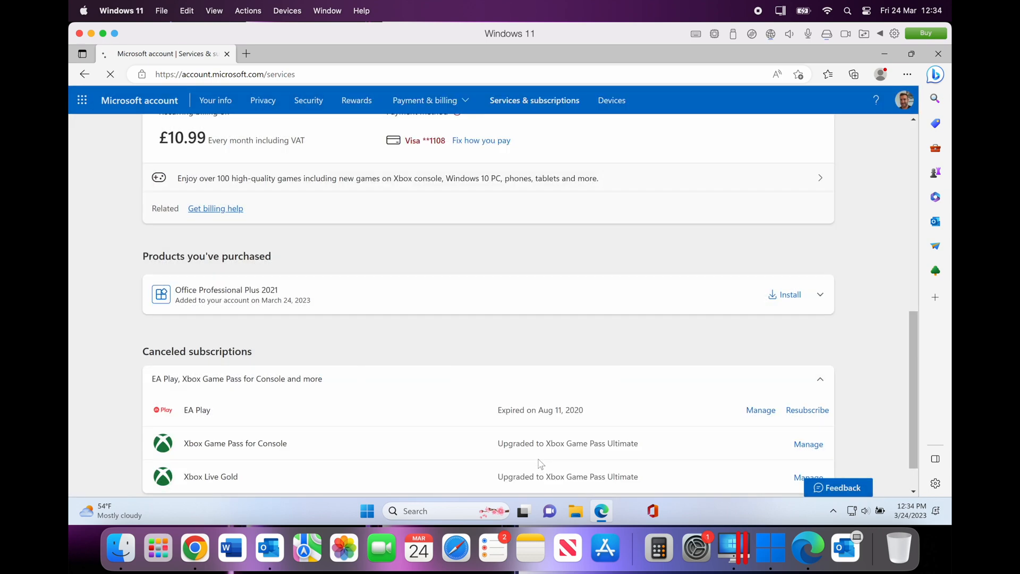
{"action": "left_click", "coordinate": [853, 74]}
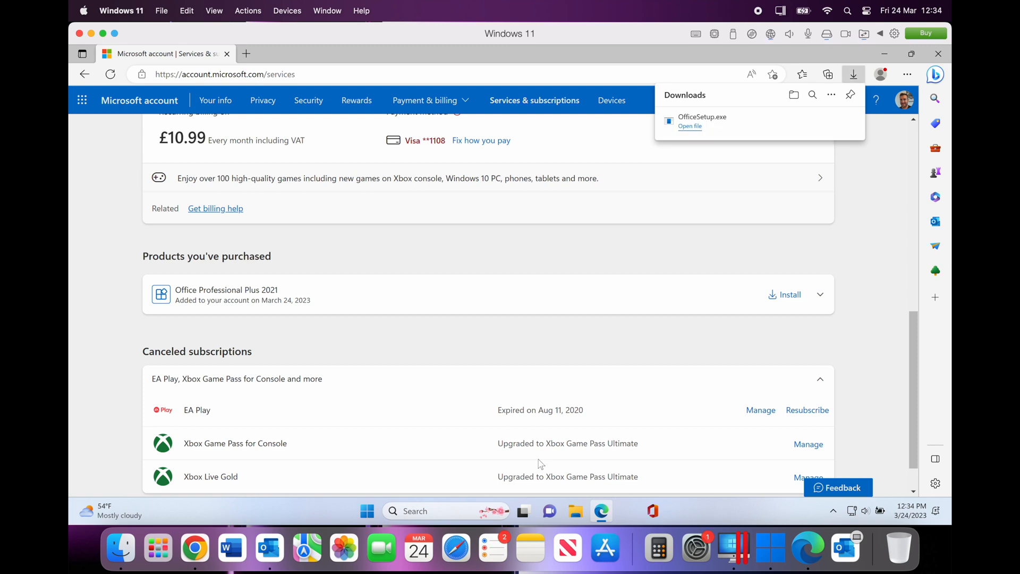
{"action": "left_click", "coordinate": [688, 125]}
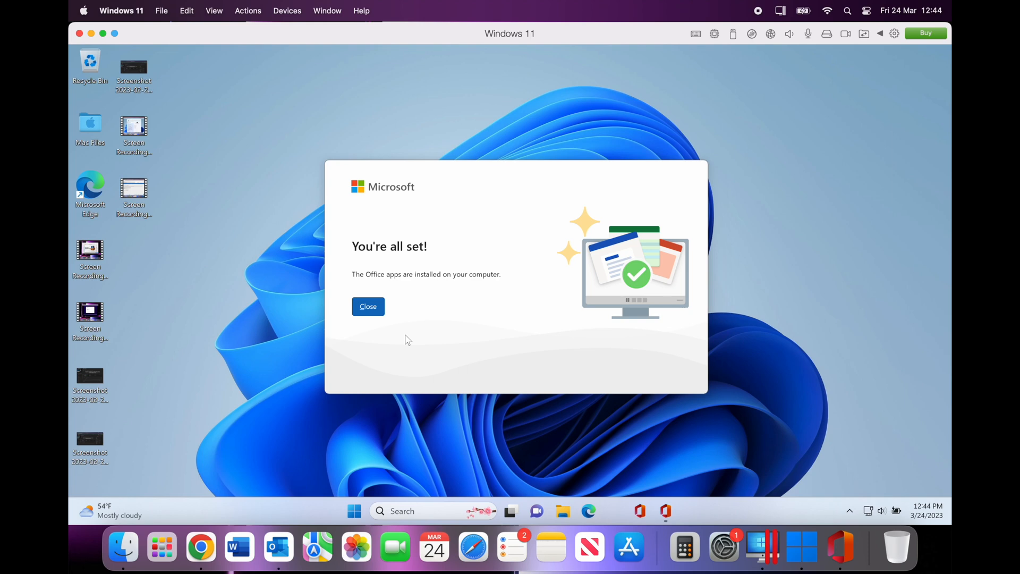
Step: Dismiss the 'You're all set!' message and search 'word' in the Start menu
{"action": "left_click", "coordinate": [366, 306]}
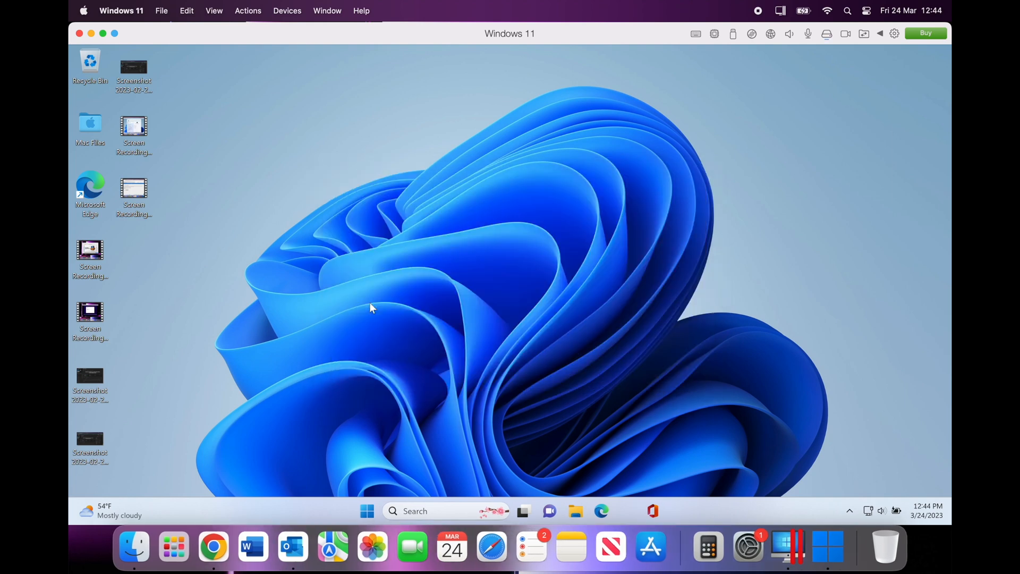
{"action": "mouse_move", "coordinate": [252, 377]}
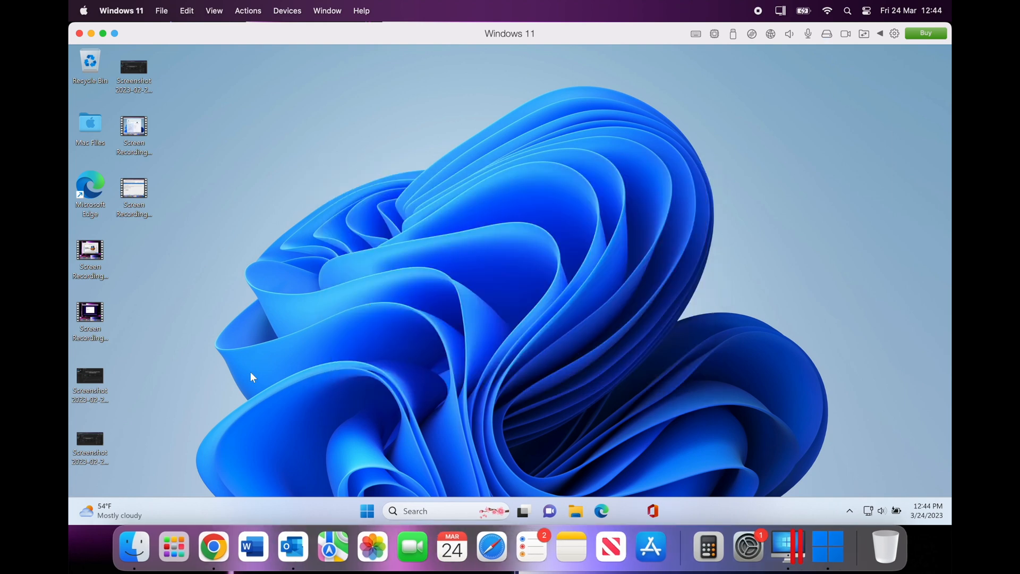
{"action": "left_click", "coordinate": [367, 511]}
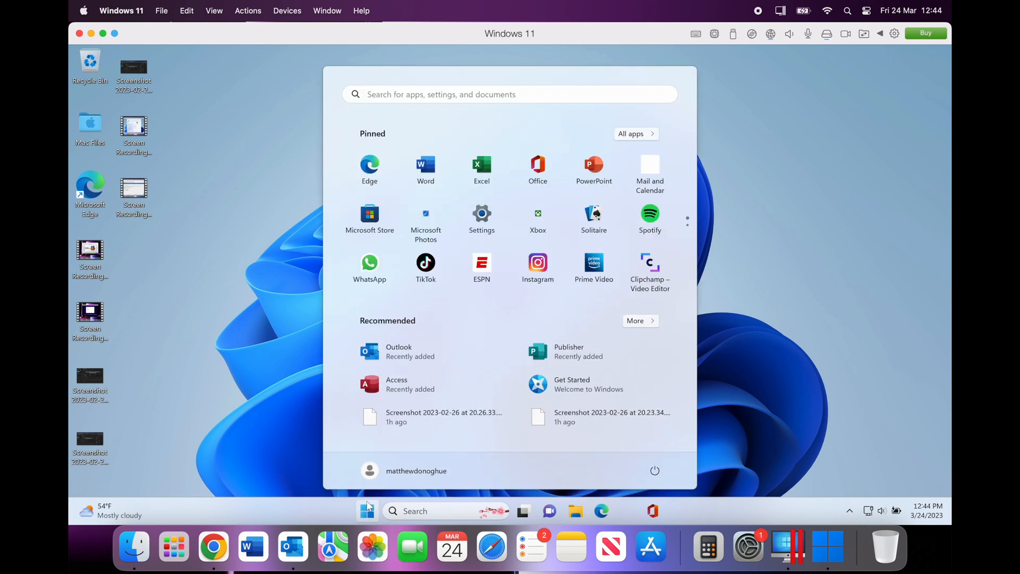
{"action": "type", "text": "word"}
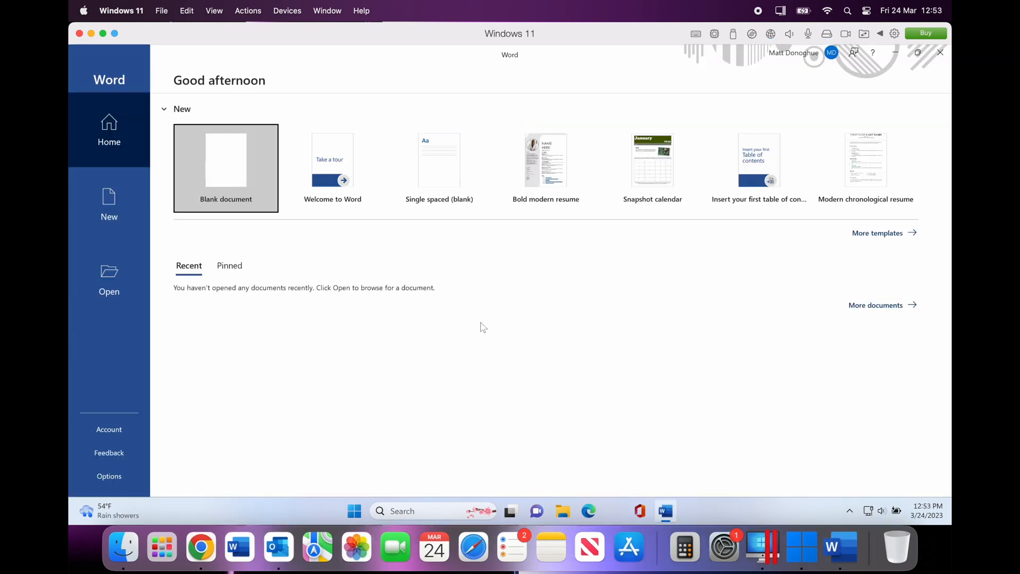
Step: Create a new blank Word document and place the cursor on the page
{"action": "left_click", "coordinate": [225, 168]}
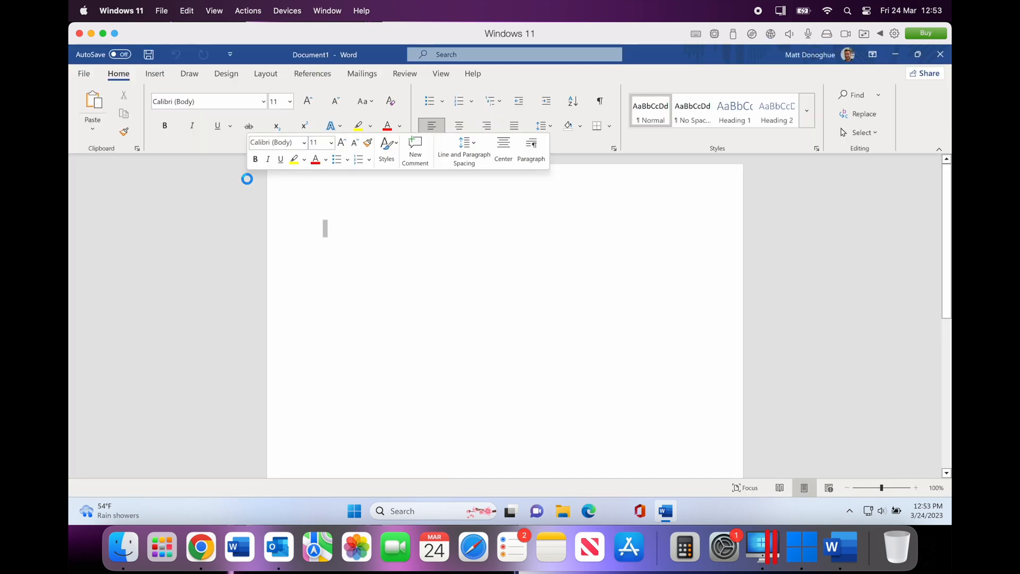
{"action": "left_click", "coordinate": [390, 288]}
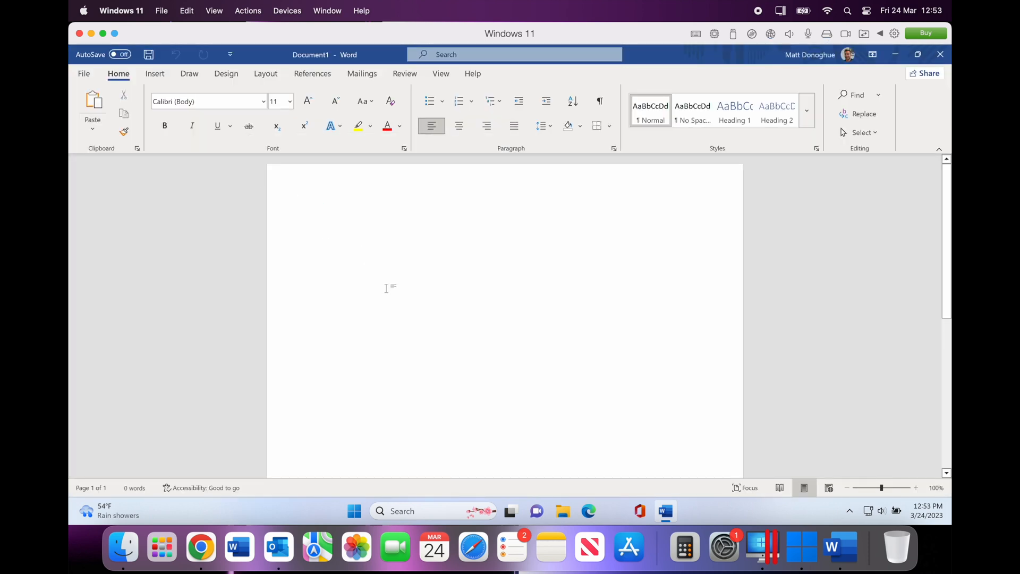